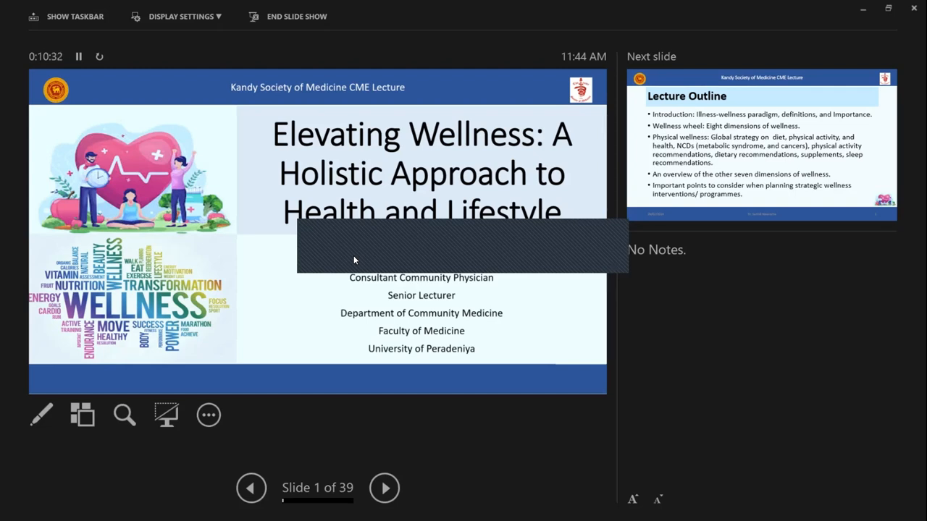
{"action": "mouse_move", "coordinate": [423, 504]}
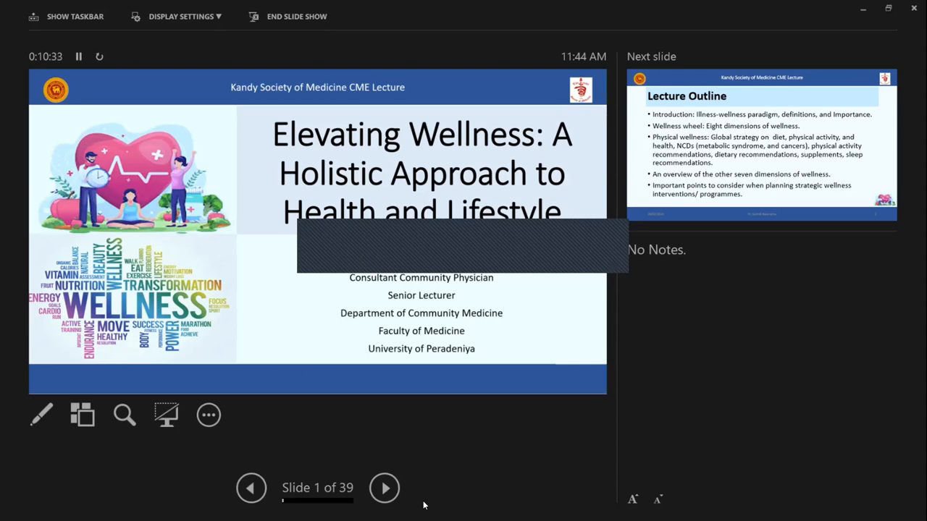
Advance from the title slide to slide 2, the Lecture Outline
{"action": "left_click", "coordinate": [385, 486]}
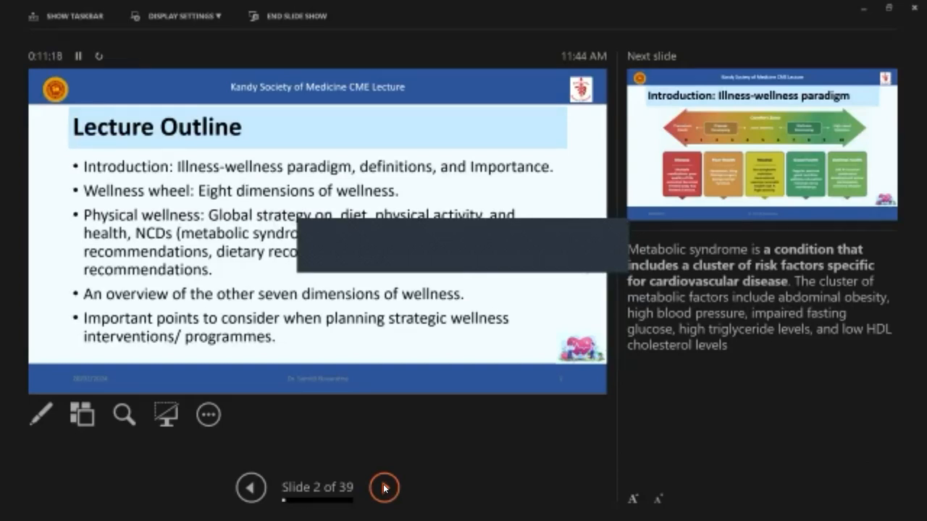
Advance to slide 3 of 39, the illness-wellness paradigm introduction
{"action": "left_click", "coordinate": [384, 487]}
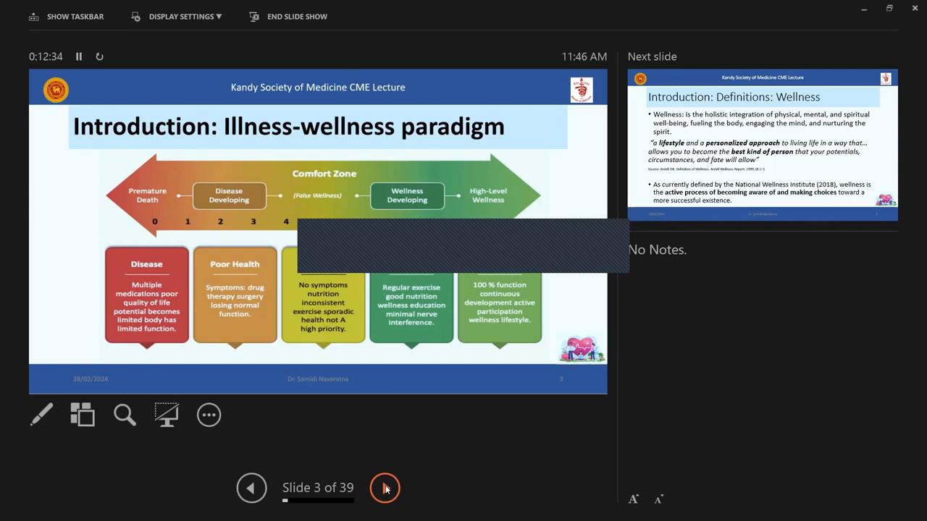
Advance to slide 4 of 39, the definitions of wellness
{"action": "left_click", "coordinate": [385, 487]}
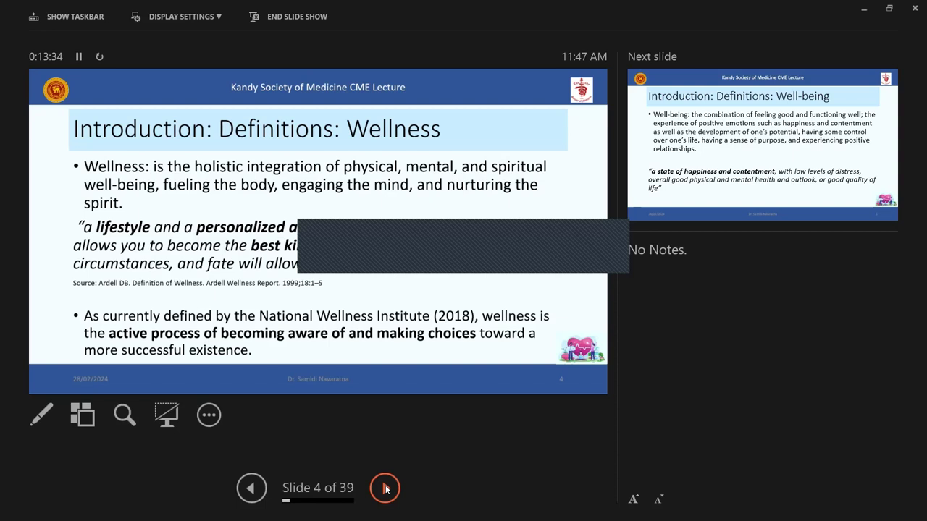
Step through the well-being definition on slide 5 to slide 6, Wellness vs Wellbeing
{"action": "left_click", "coordinate": [385, 487]}
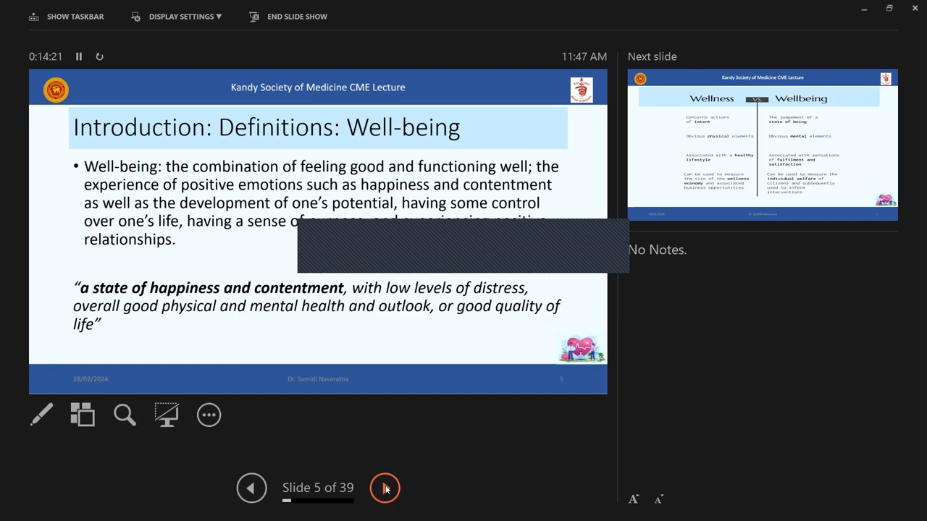
{"action": "left_click", "coordinate": [385, 486]}
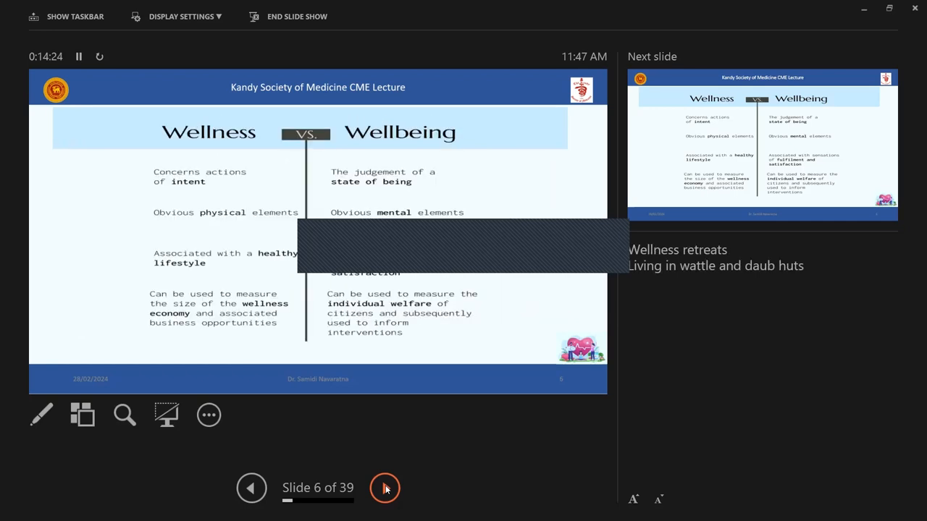
Play the remaining build step on slide 6 so the global wellness economy is queued next
{"action": "left_click", "coordinate": [385, 486]}
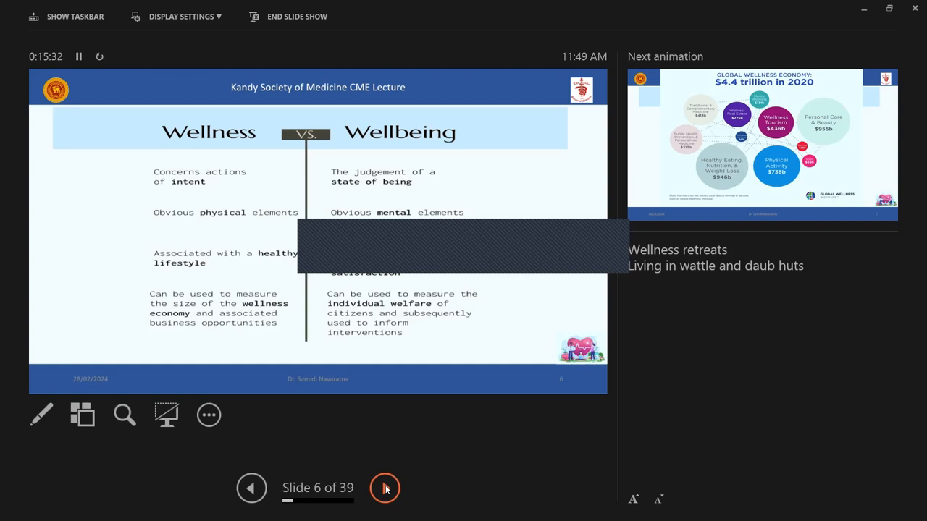
Reveal the Global Wellness Economy graphic, $4.4 trillion in 2020, on slide 6
{"action": "left_click", "coordinate": [385, 487]}
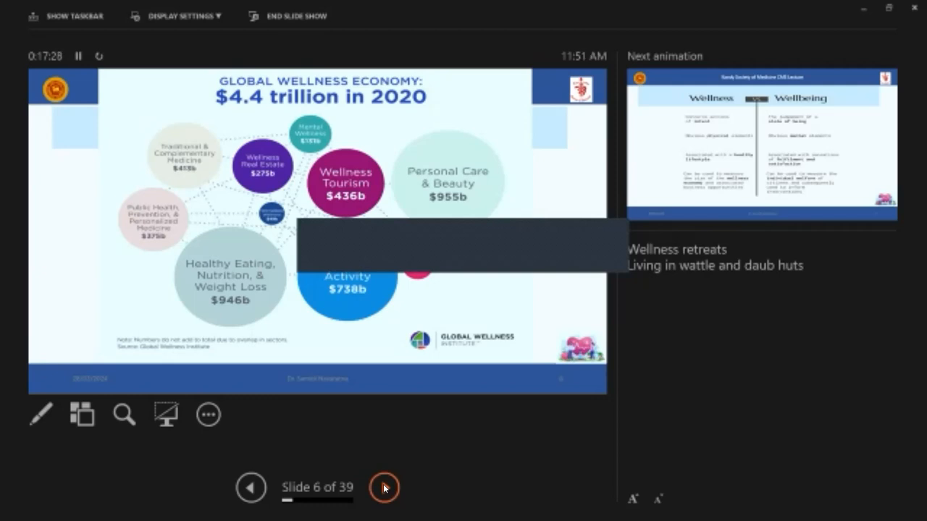
Step past the Wellness vs Wellbeing comparison to slide 7, importance of wellness for physicians
{"action": "left_click", "coordinate": [384, 486]}
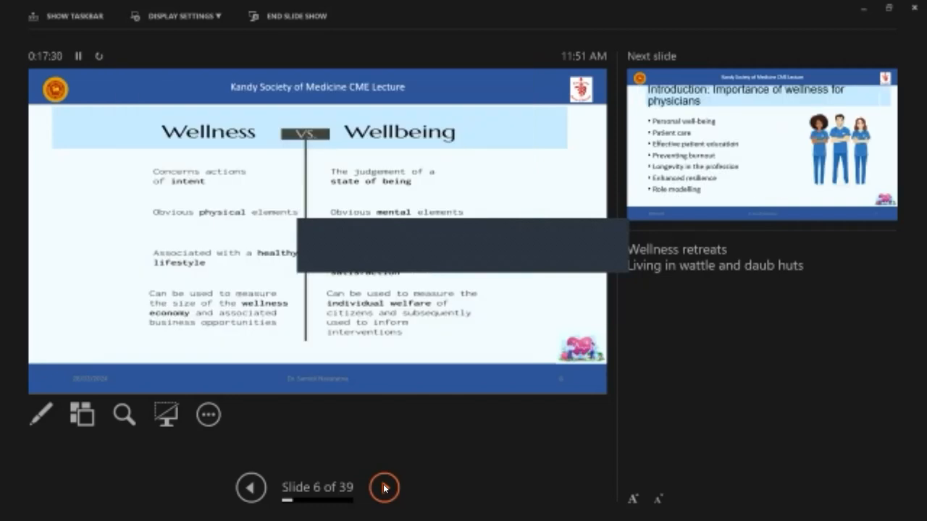
{"action": "left_click", "coordinate": [386, 487]}
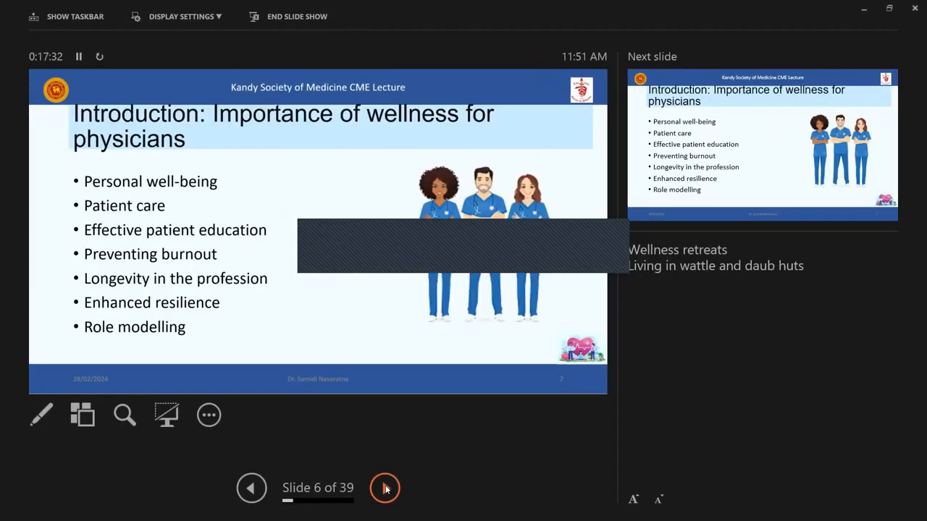
{"action": "left_click", "coordinate": [386, 487]}
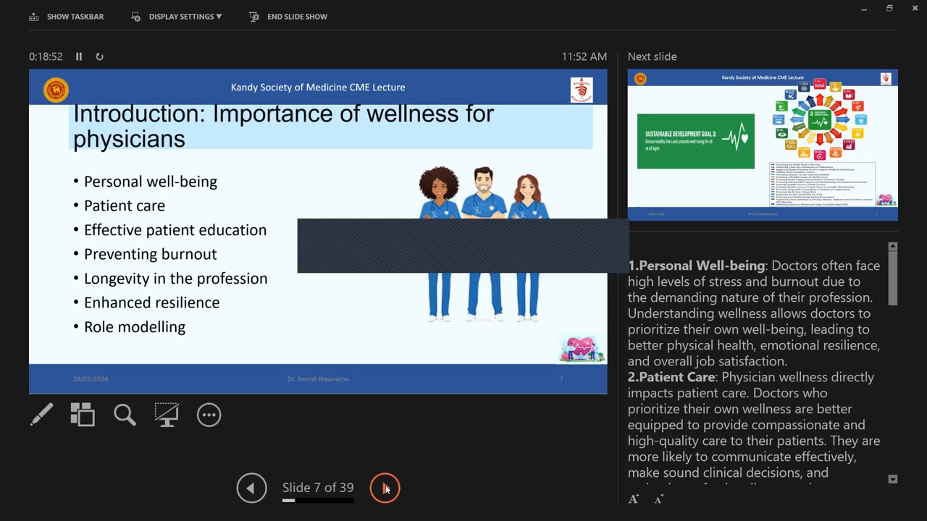
Advance to slide 8 of 39, Sustainable Development Goal 3
{"action": "left_click", "coordinate": [385, 487]}
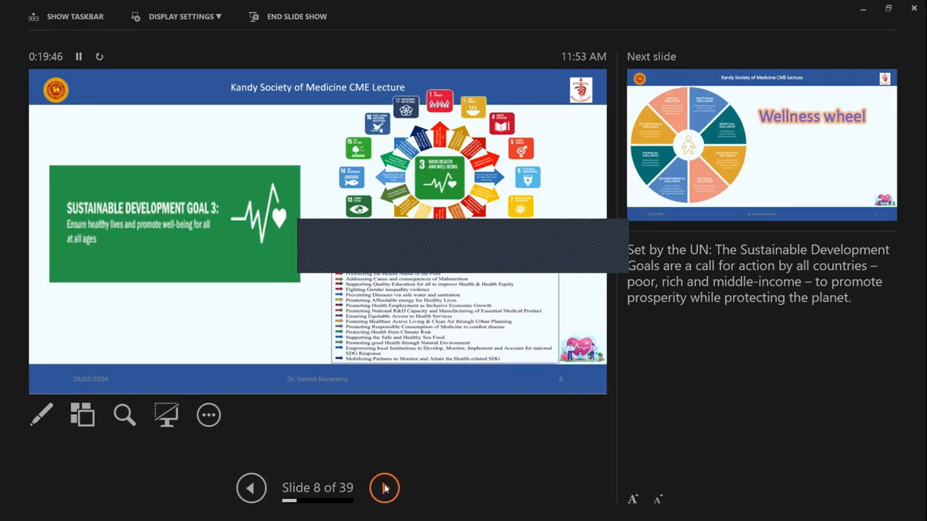
Reveal the wellness wheel definitions on slide 9 in turn up to the Financial wellness definition
{"action": "left_click", "coordinate": [385, 487]}
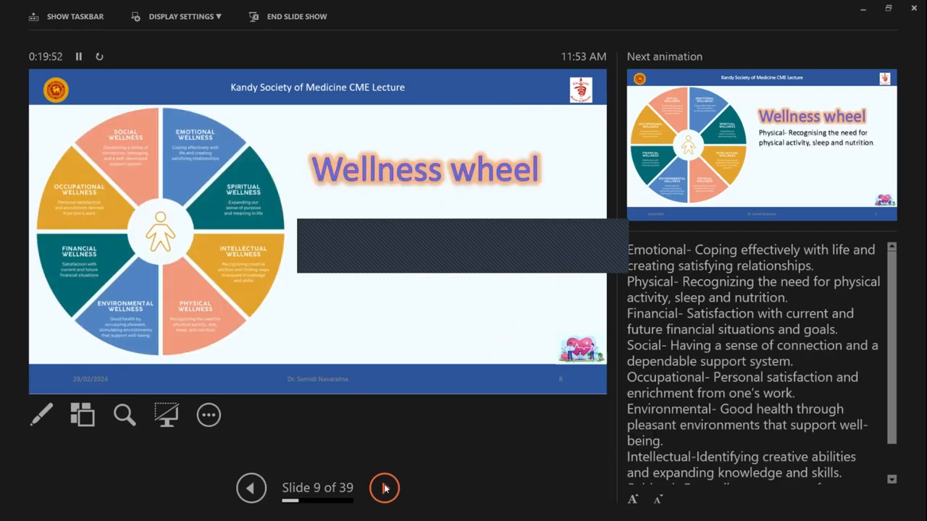
{"action": "left_click", "coordinate": [385, 487]}
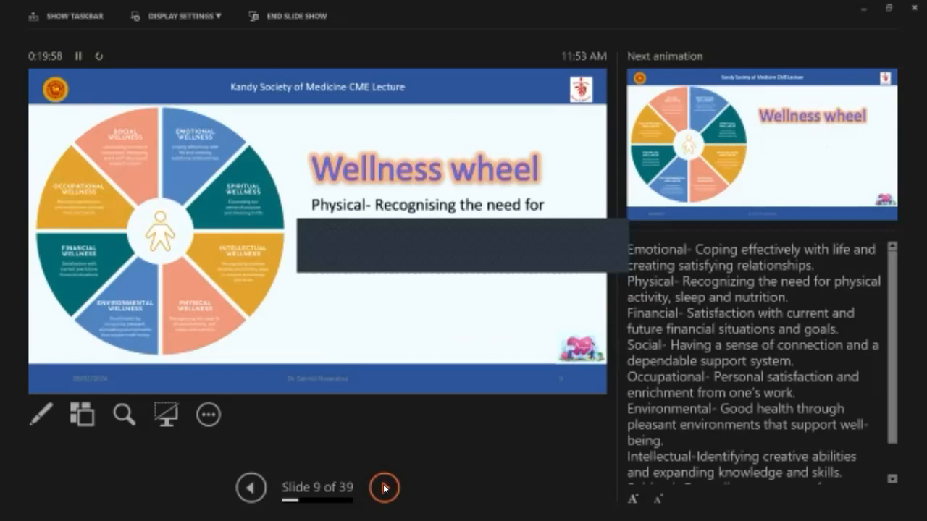
{"action": "left_click", "coordinate": [384, 487]}
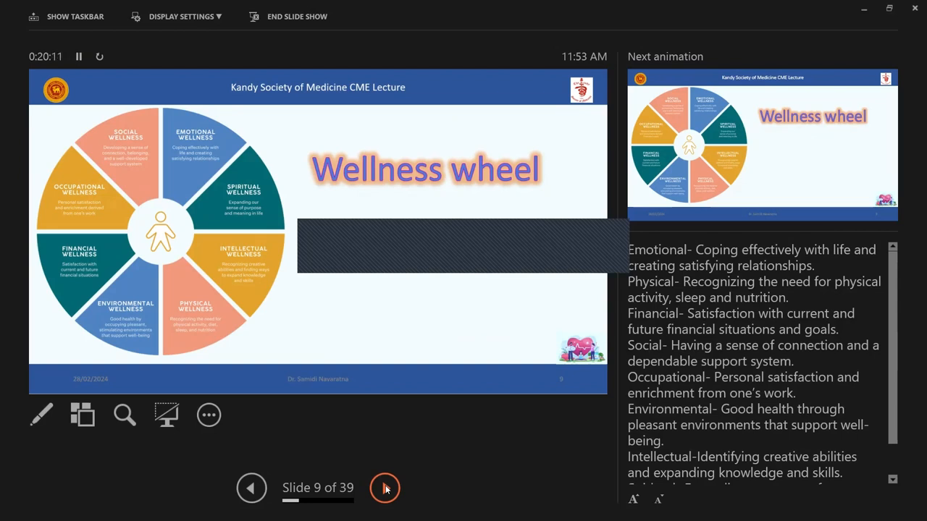
{"action": "left_click", "coordinate": [386, 488]}
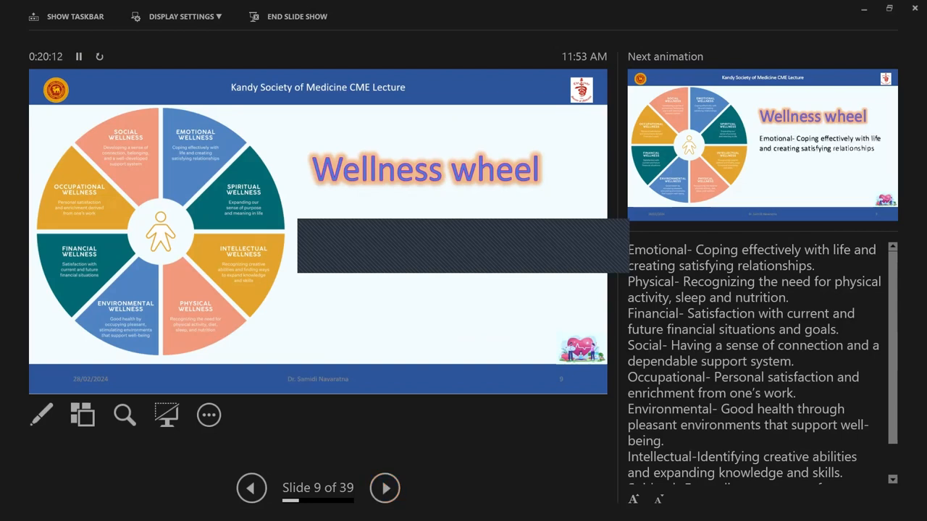
{"action": "mouse_move", "coordinate": [689, 223]}
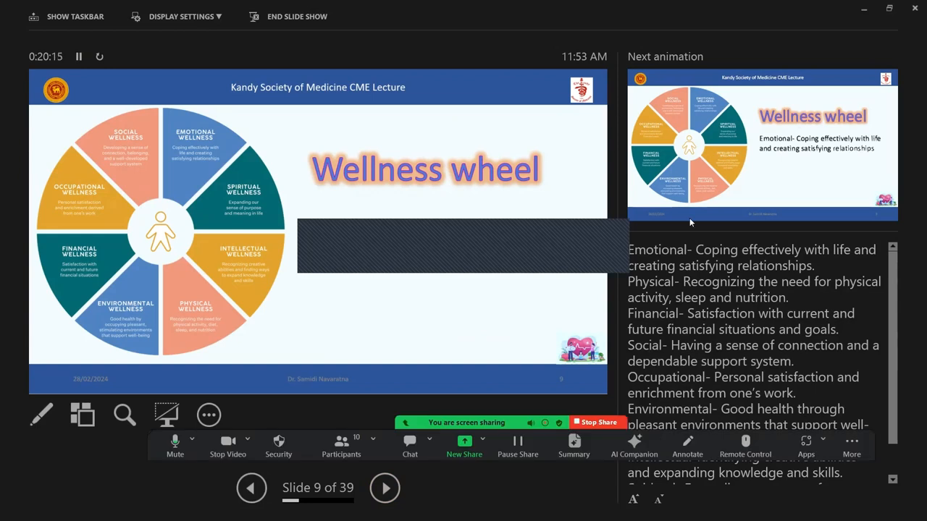
{"action": "mouse_move", "coordinate": [621, 232]}
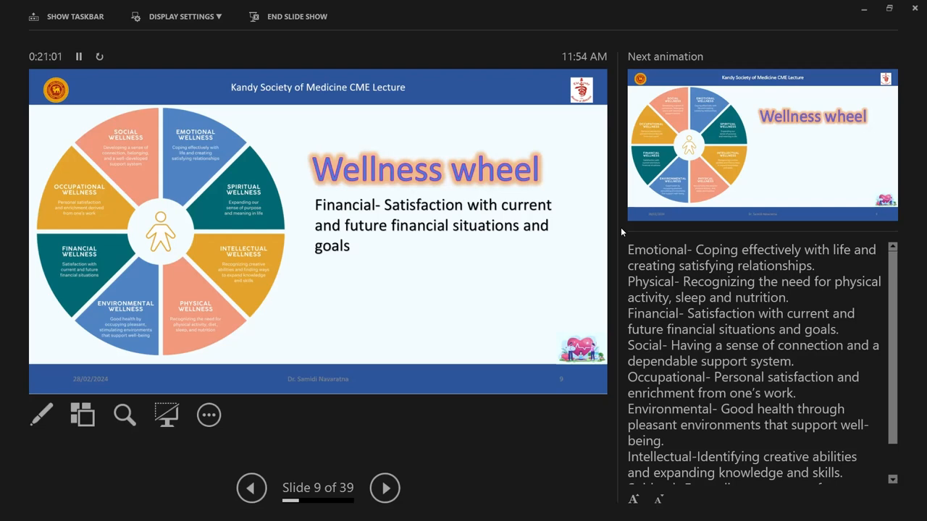
Step through slide 10, Physical Wellness, to slide 11, WHO Global Strategy on Diet, Physical Activity and Health
{"action": "left_click", "coordinate": [385, 487]}
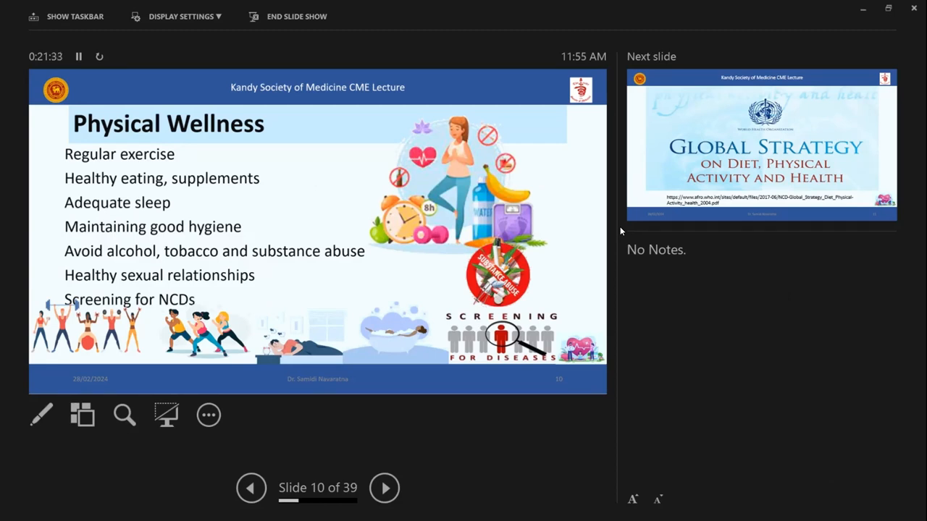
{"action": "left_click", "coordinate": [385, 486]}
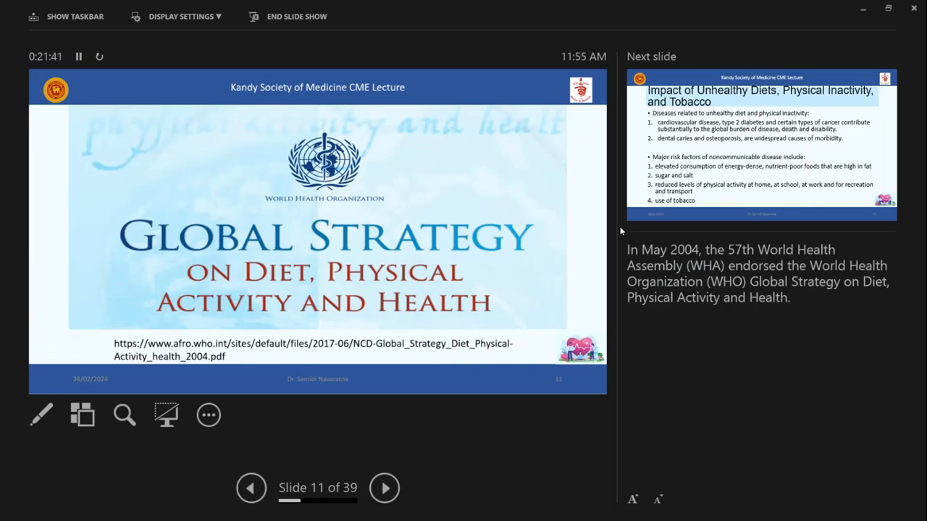
Advance to slide 12 on the impact of unhealthy diets, inactivity and tobacco
{"action": "left_click", "coordinate": [385, 486]}
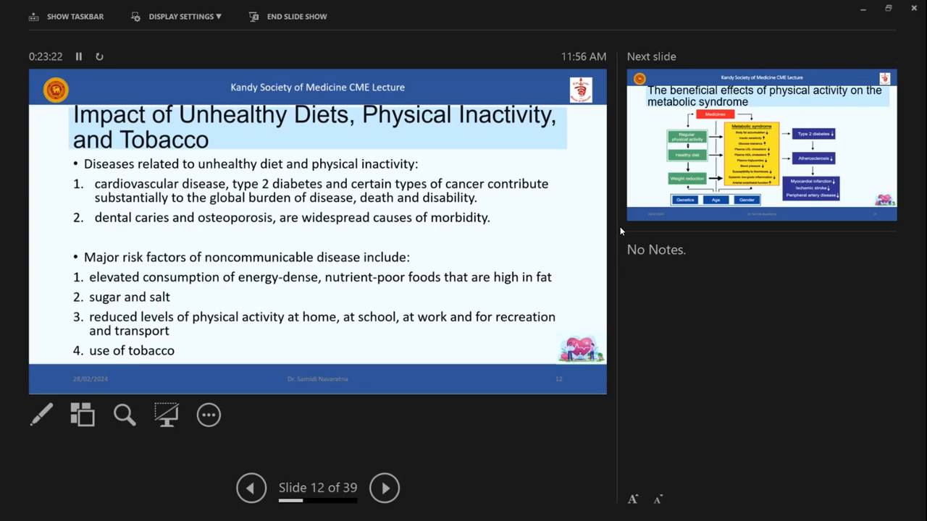
Advance to slide 13 on physical activity's benefits for the metabolic syndrome
{"action": "left_click", "coordinate": [385, 487]}
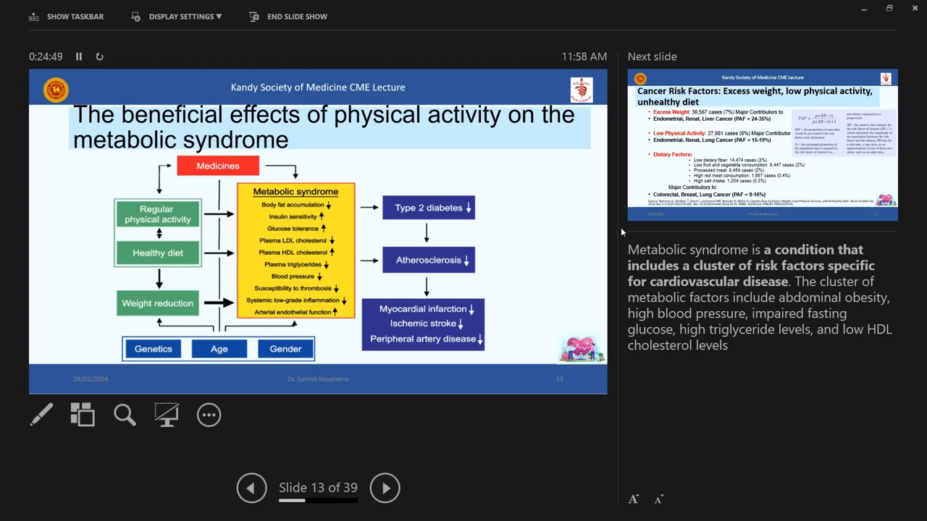
Advance to slide 14, Cancer Risk Factors
{"action": "left_click", "coordinate": [385, 487]}
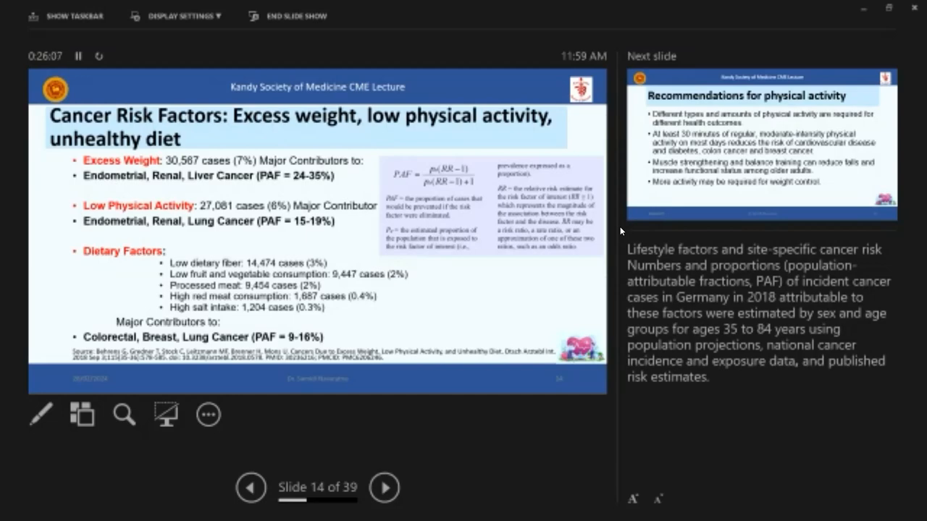
Advance to slide 15, Recommendations for physical activity
{"action": "left_click", "coordinate": [385, 486]}
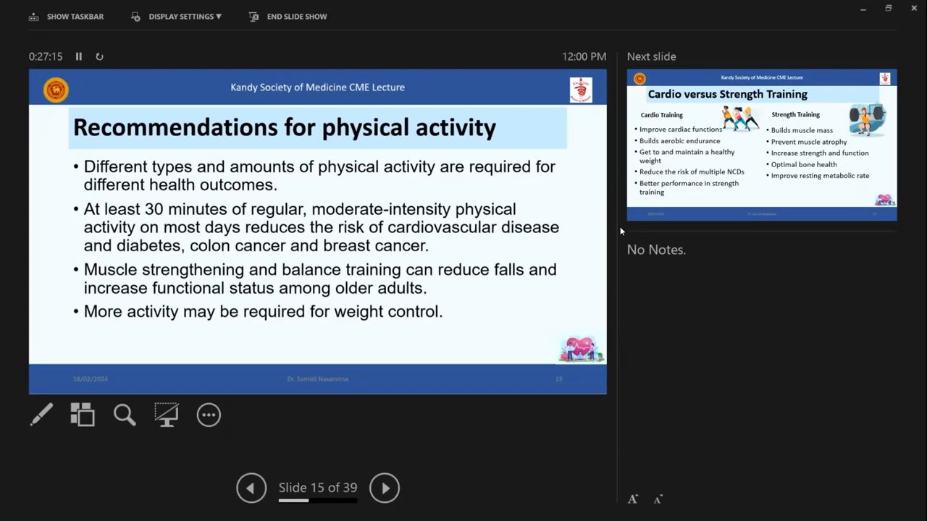
Advance to slide 16, Cardio versus Strength Training
{"action": "left_click", "coordinate": [385, 487]}
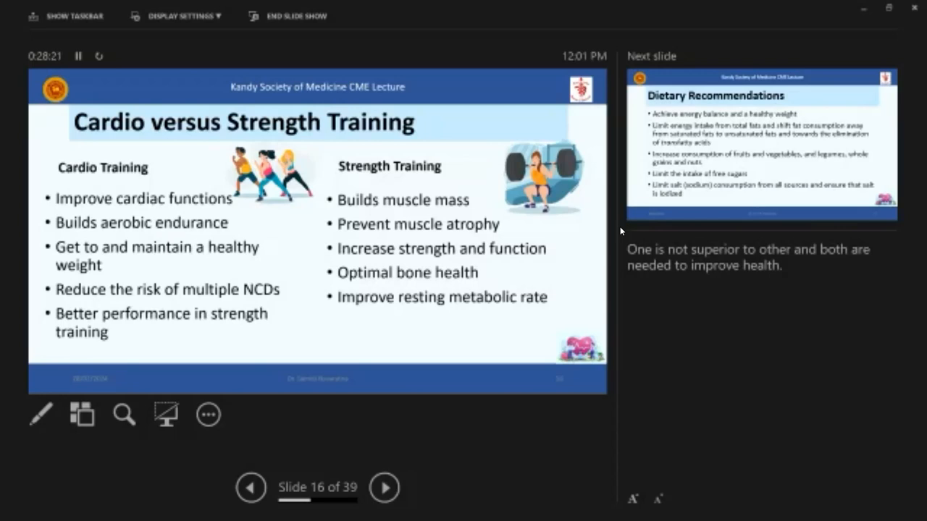
Advance to slide 17, Dietary Recommendations
{"action": "left_click", "coordinate": [385, 487]}
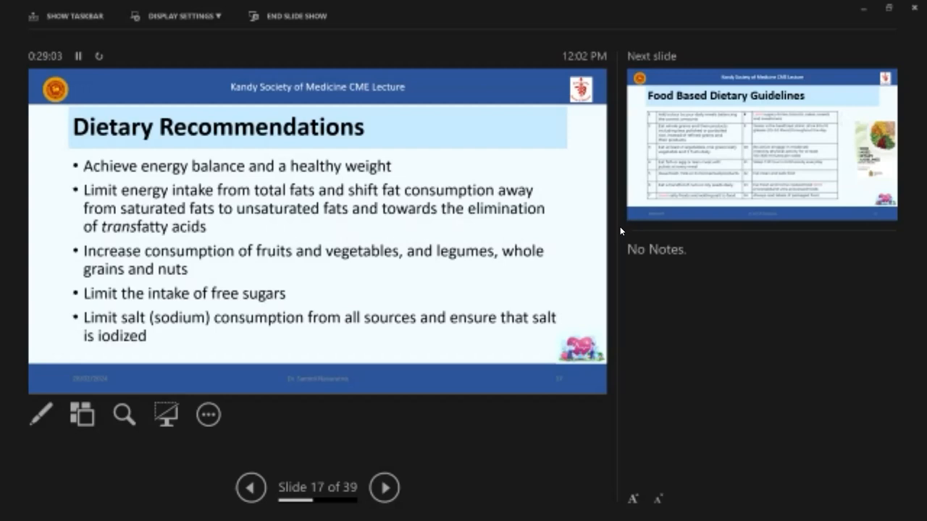
Advance through the two Sri Lanka food and physical activity pyramid slides to slide 19
{"action": "left_click", "coordinate": [386, 486]}
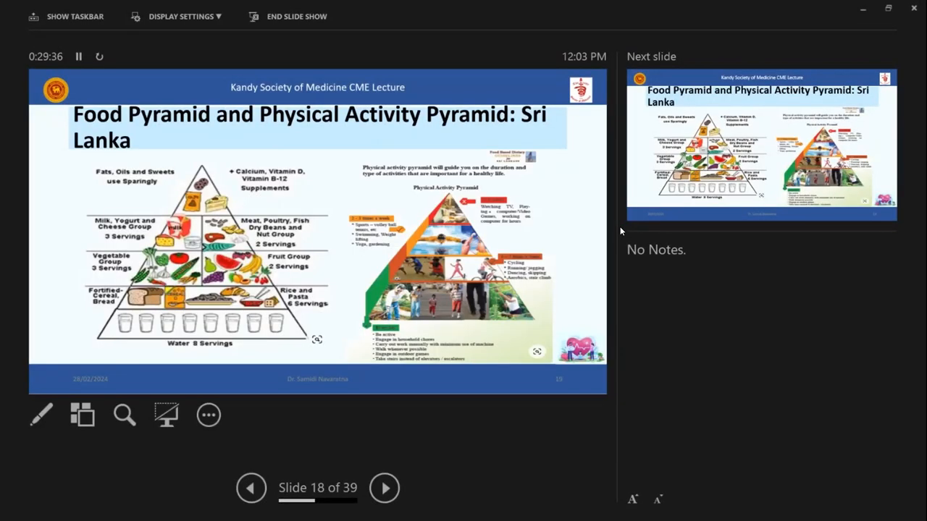
{"action": "left_click", "coordinate": [385, 487]}
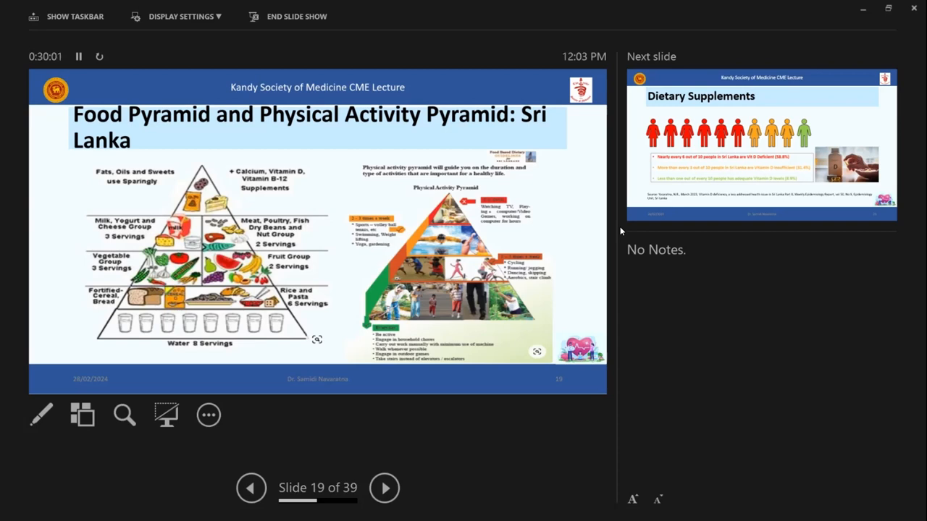
Advance to slide 20, Dietary Supplements
{"action": "left_click", "coordinate": [385, 487]}
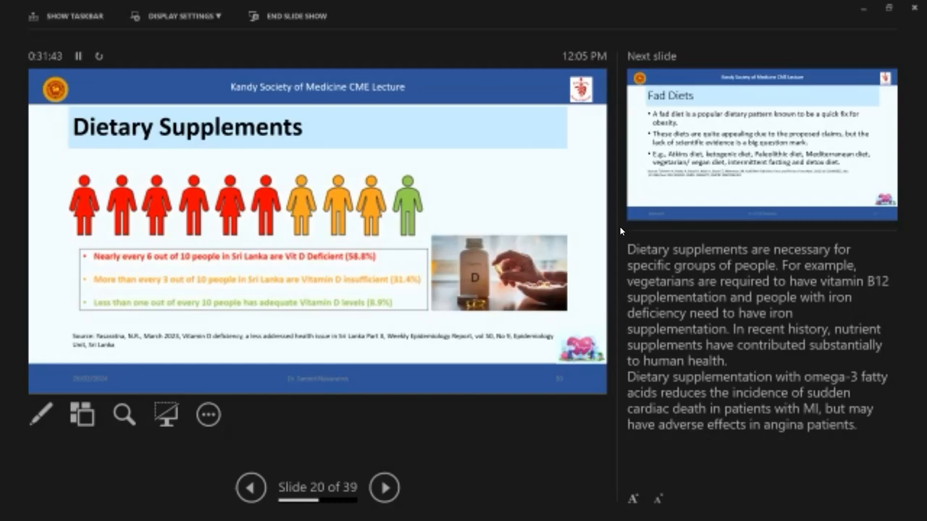
Present slide 21, Fad Diets, then advance to slide 22, An example from Sri Lanka
{"action": "left_click", "coordinate": [385, 486]}
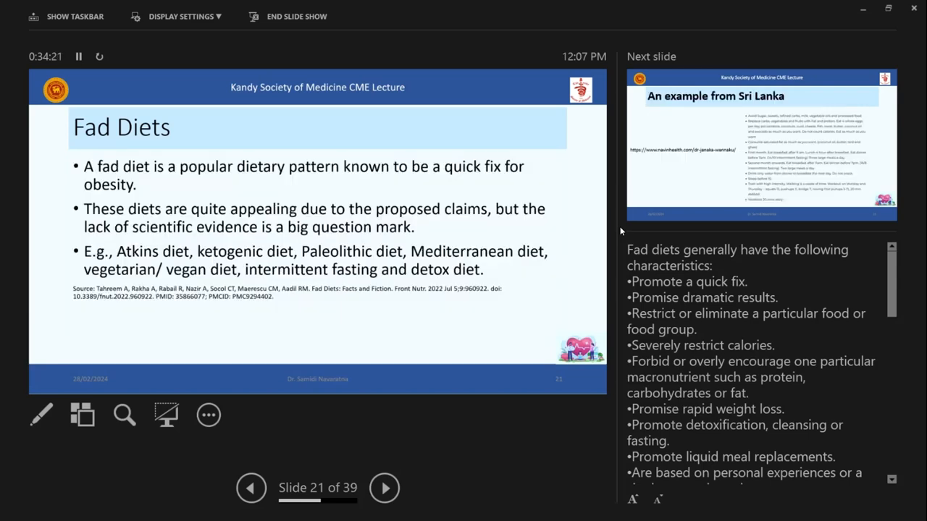
{"action": "left_click", "coordinate": [385, 487]}
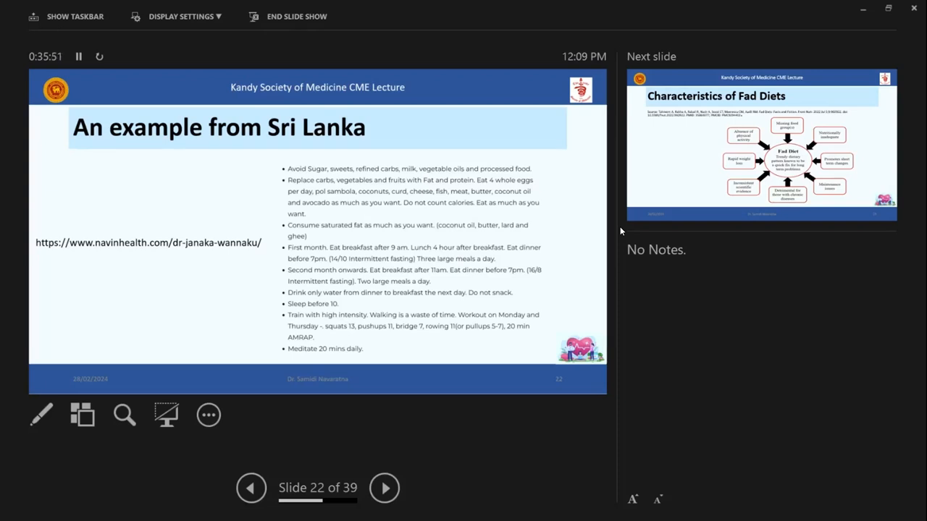
Advance to slide 23, Characteristics of Fad Diets
{"action": "left_click", "coordinate": [385, 486]}
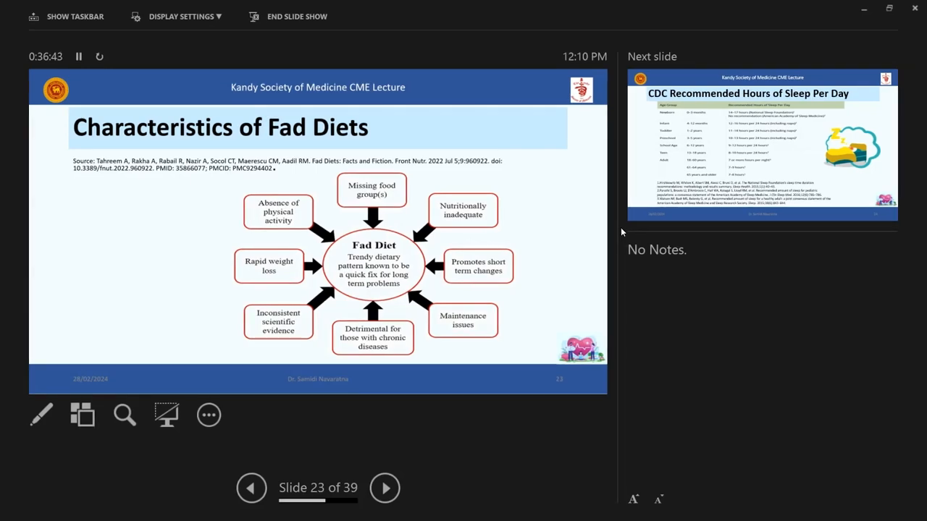
Advance from the Characteristics of Fad Diets slide to slide 24, CDC recommended sleep hours
{"action": "left_click", "coordinate": [385, 486]}
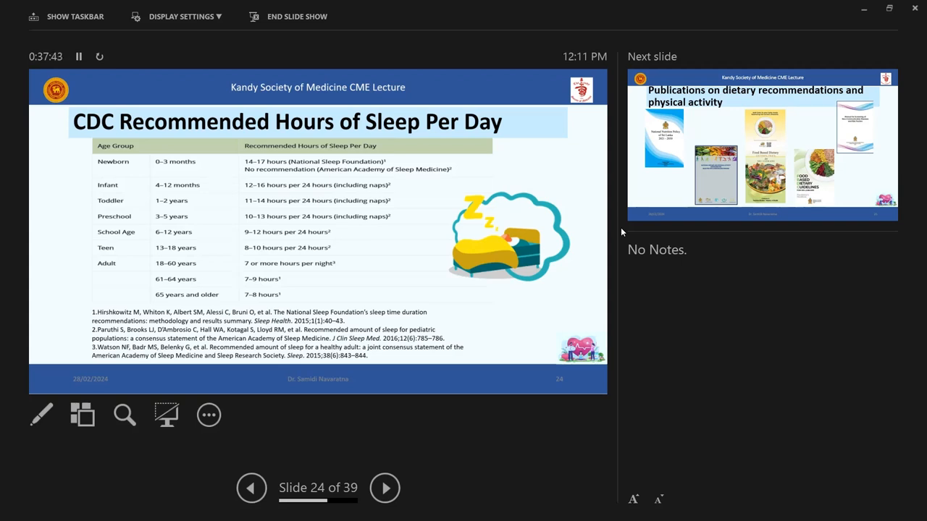
Advance from the CDC sleep hours slide to slide 25, dietary recommendation publications
{"action": "left_click", "coordinate": [385, 486]}
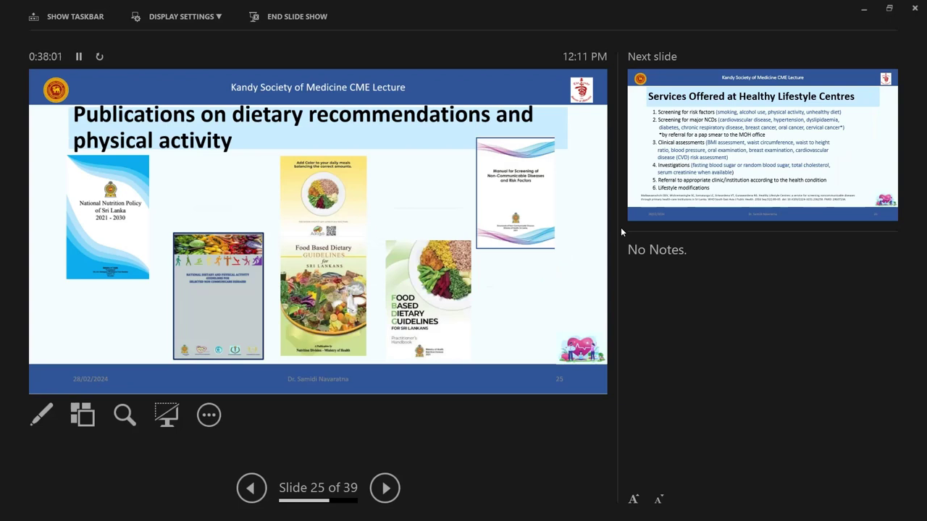
Advance from the dietary publications slide to the Services Offered at Healthy Lifestyle Centres slide
{"action": "left_click", "coordinate": [385, 487]}
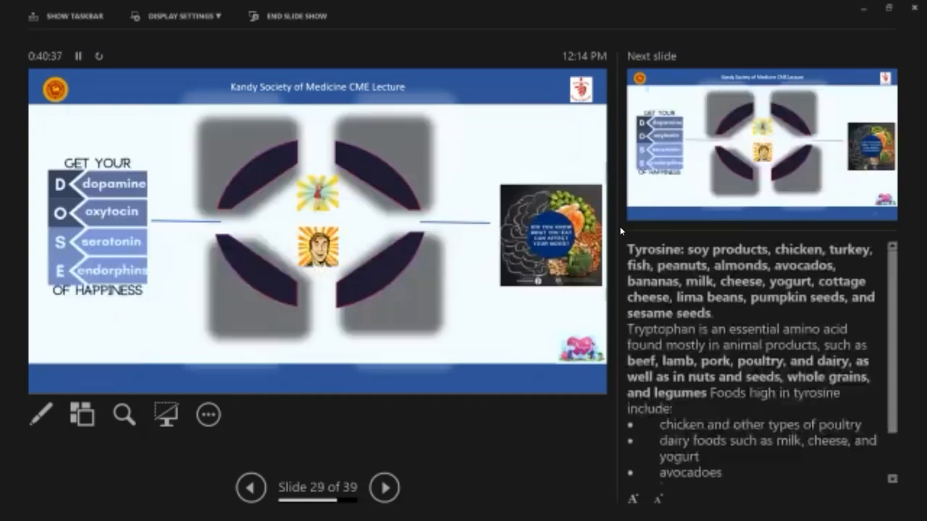
Reveal the remaining happy-hormone descriptions on slide 29, Get Your DOSE of happiness
{"action": "left_click", "coordinate": [251, 486]}
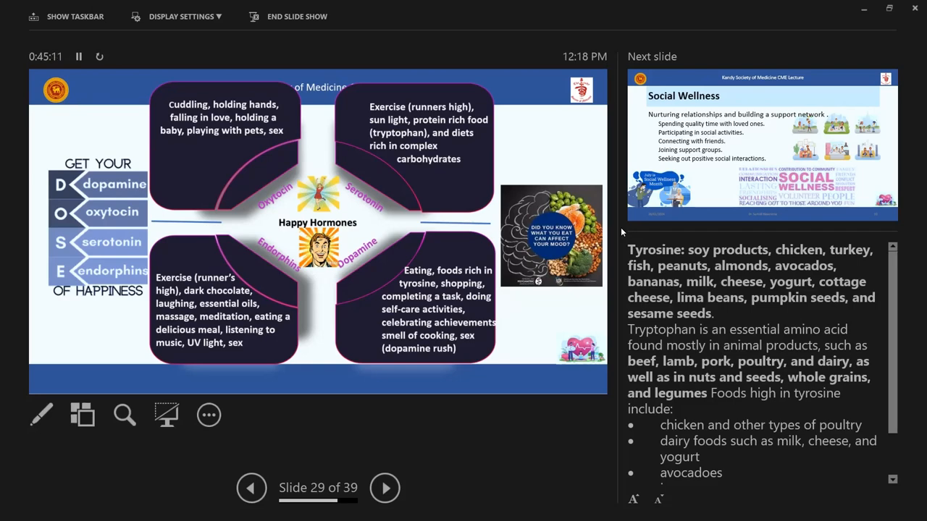
Advance from the Happy Hormones slide to slide 30, Social Wellness
{"action": "left_click", "coordinate": [385, 486]}
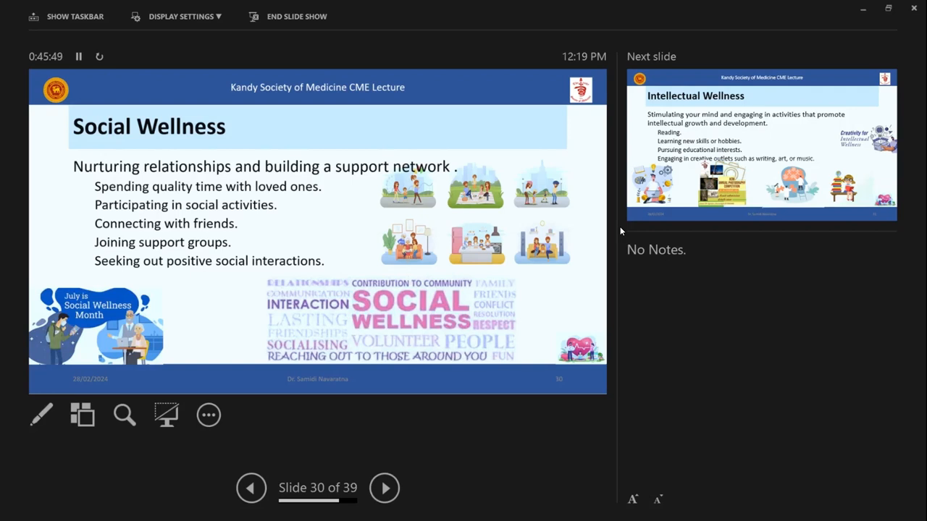
Advance from Social Wellness to slide 31, Intellectual Wellness
{"action": "left_click", "coordinate": [385, 487]}
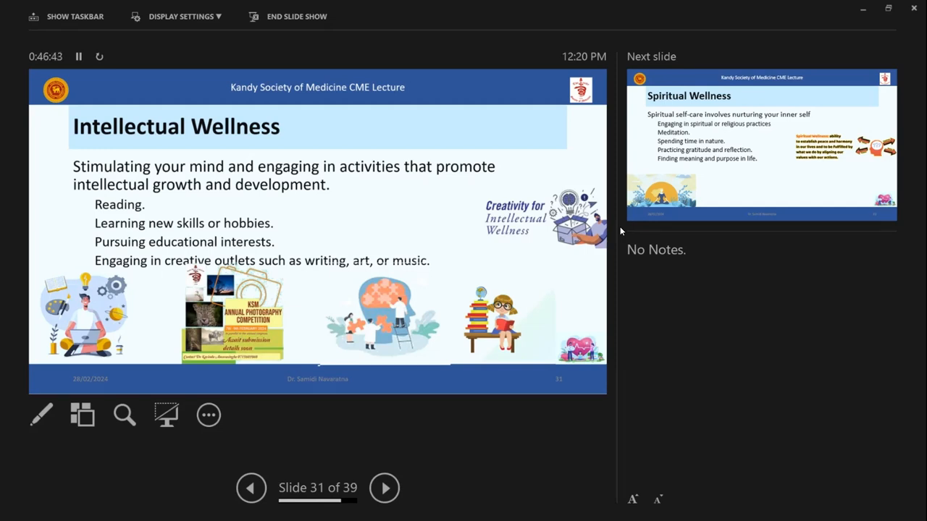
Advance from Intellectual Wellness to slide 32, Spiritual Wellness
{"action": "left_click", "coordinate": [386, 486]}
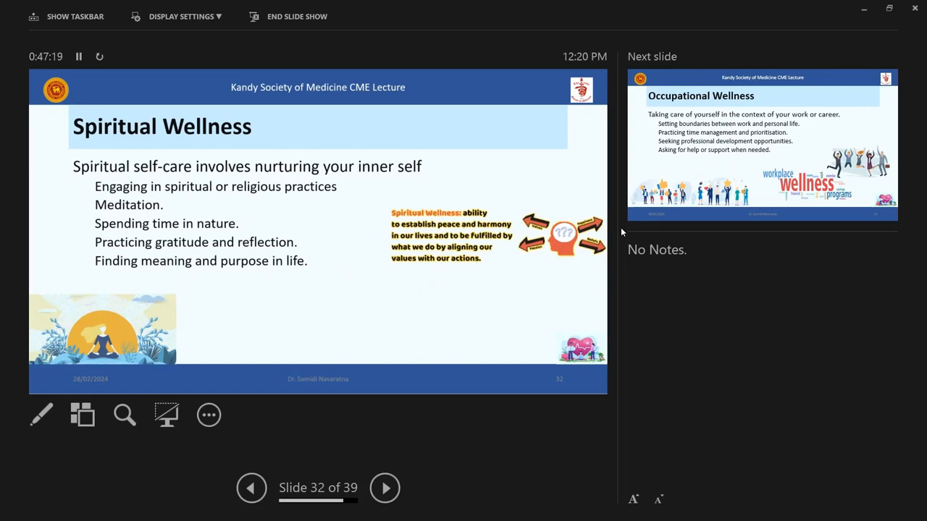
Advance through Occupational Wellness, slide 33, to slide 34, Environmental Wellness
{"action": "left_click", "coordinate": [385, 486]}
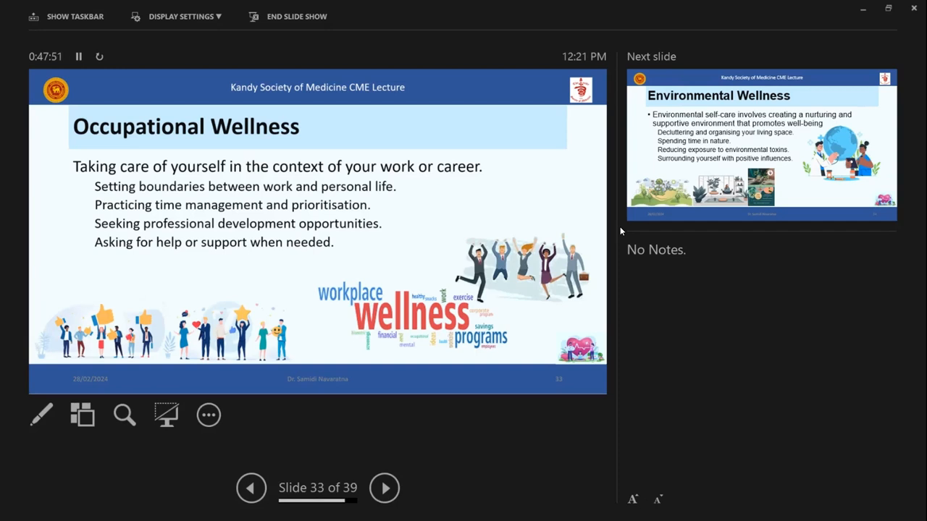
{"action": "left_click", "coordinate": [385, 486]}
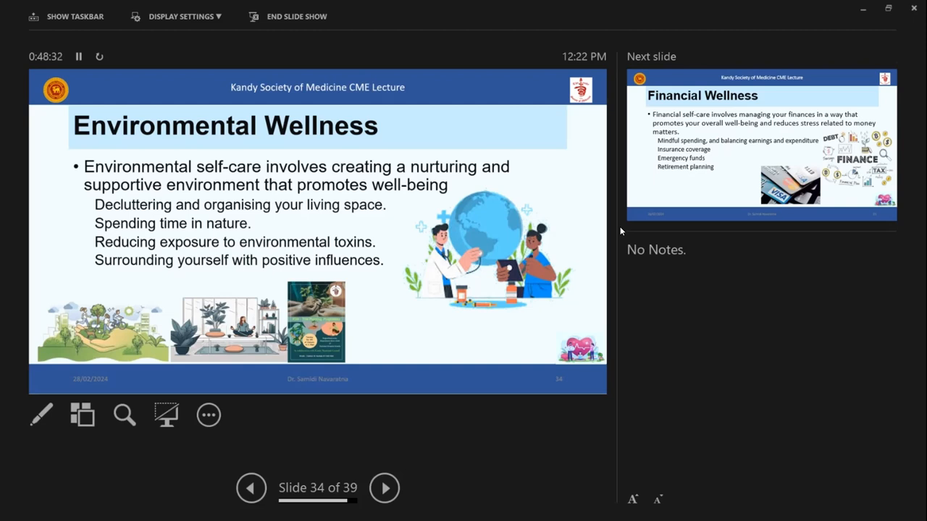
Advance from Environmental Wellness to slide 35, Financial Wellness
{"action": "left_click", "coordinate": [385, 487]}
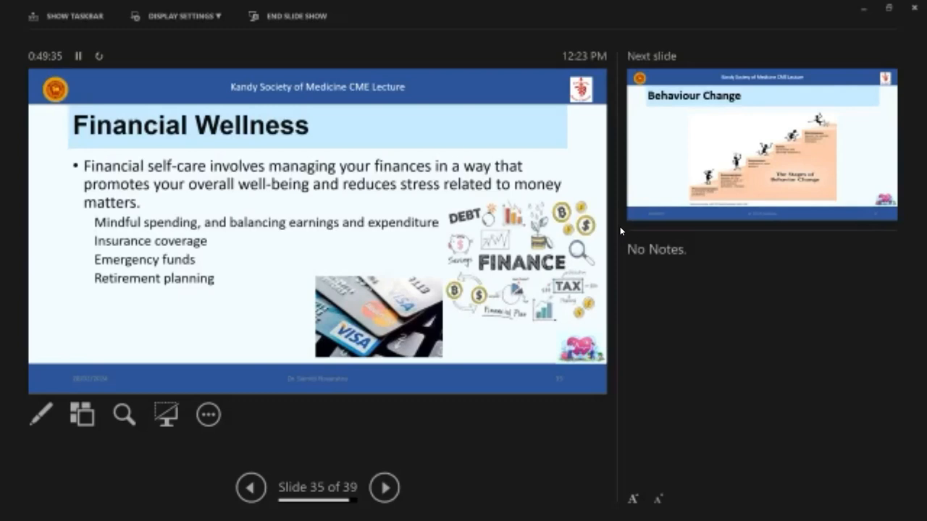
Advance from Financial Wellness to the Behaviour Change slide
{"action": "left_click", "coordinate": [386, 487]}
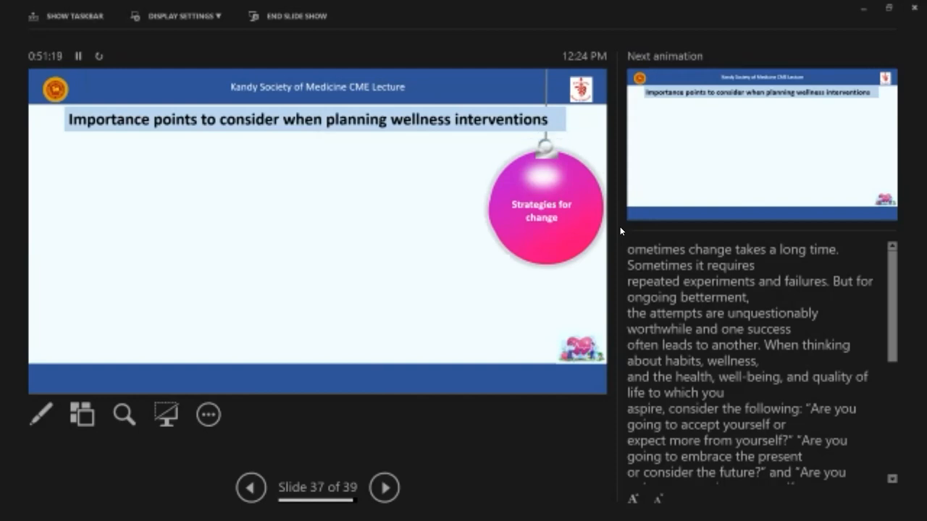
Reveal the 'Strategies for change' point on the wellness-interventions slide
{"action": "left_click", "coordinate": [385, 486]}
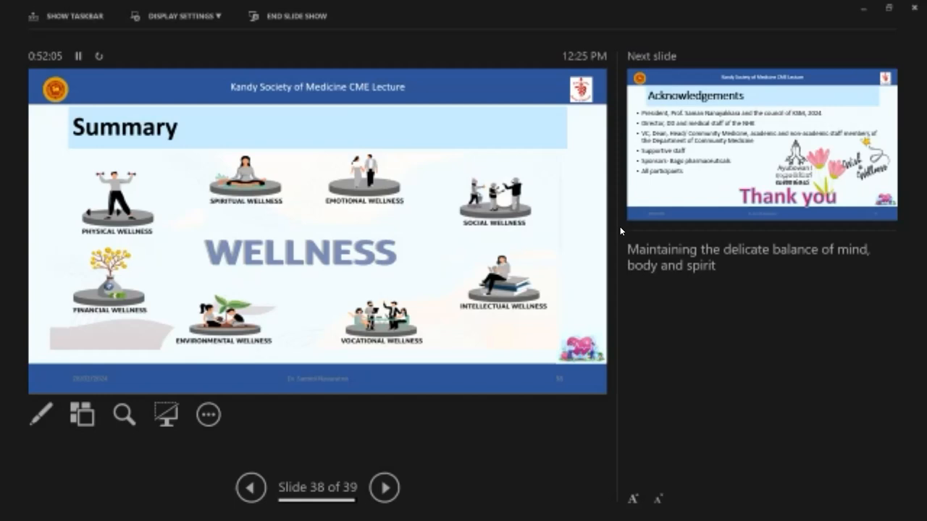
Advance from the Summary to slide 39, Acknowledgements and Thank you
{"action": "left_click", "coordinate": [385, 487]}
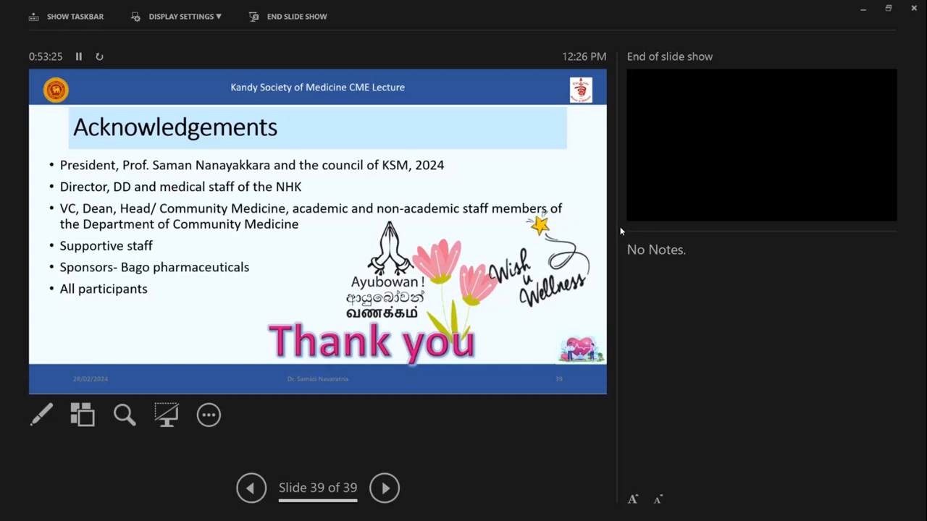
{"action": "mouse_move", "coordinate": [336, 449]}
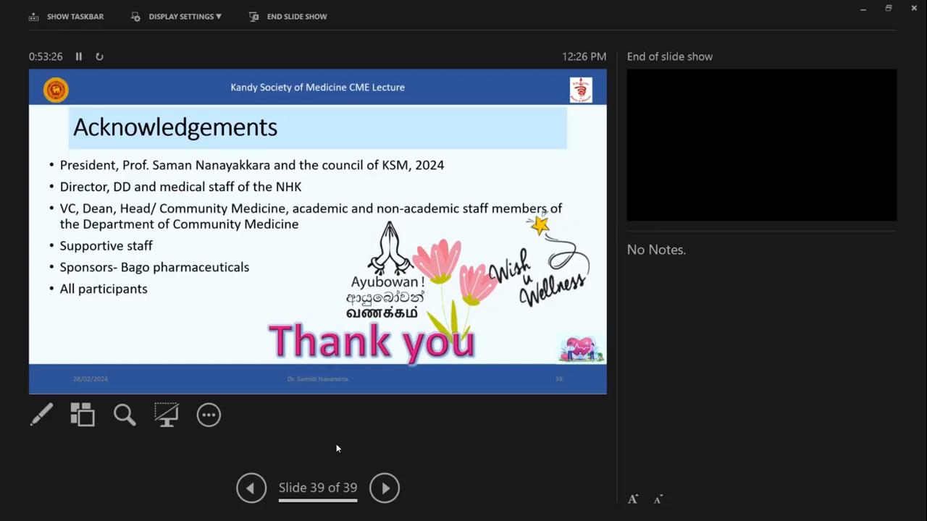
Step back from the closing slide to slide 23, Characteristics of Fad Diets, for questions
{"action": "left_click", "coordinate": [252, 487]}
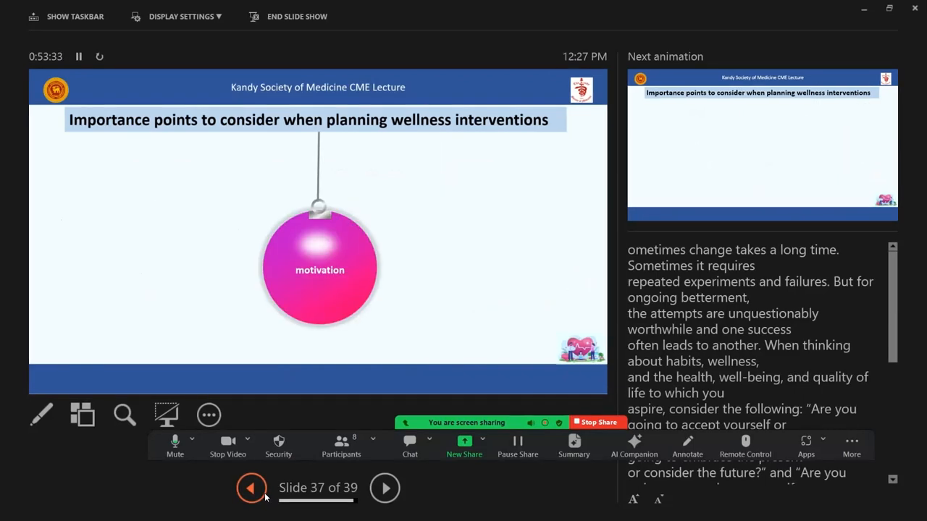
{"action": "left_click", "coordinate": [252, 487]}
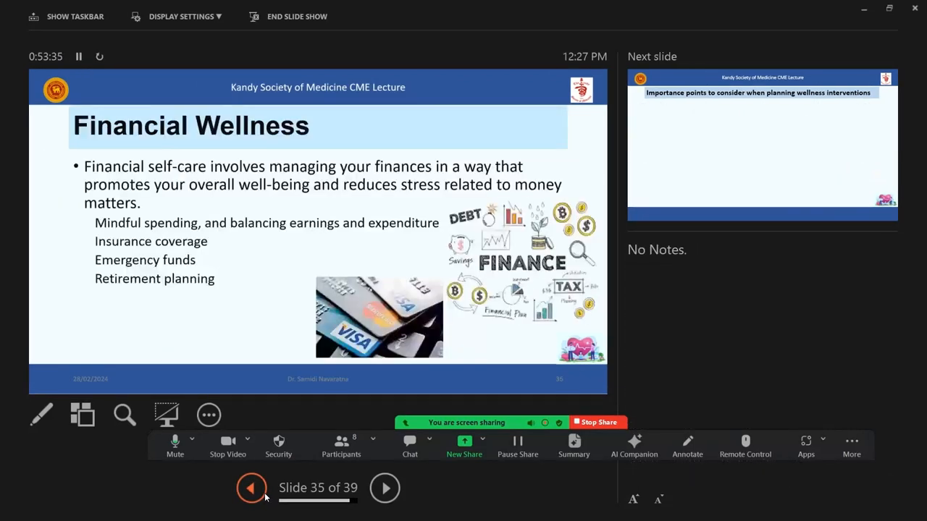
{"action": "left_click", "coordinate": [252, 486]}
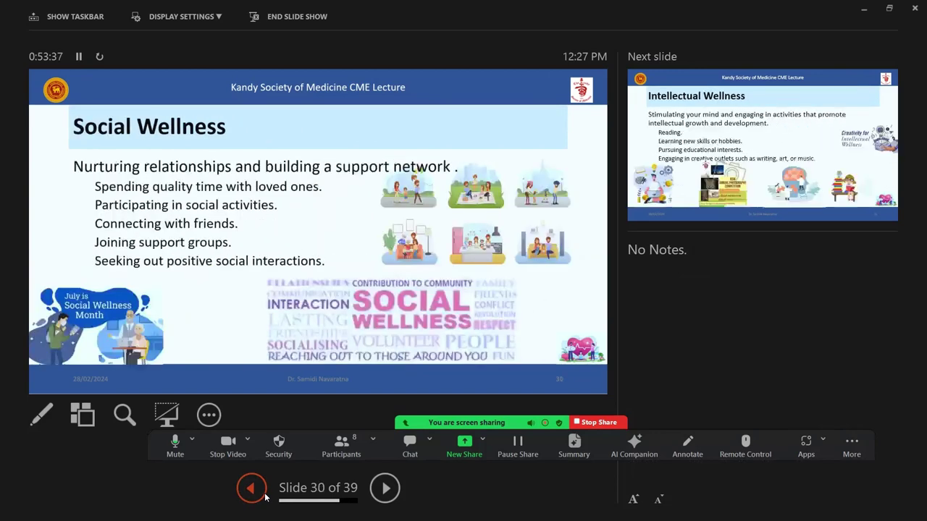
{"action": "left_click", "coordinate": [251, 487]}
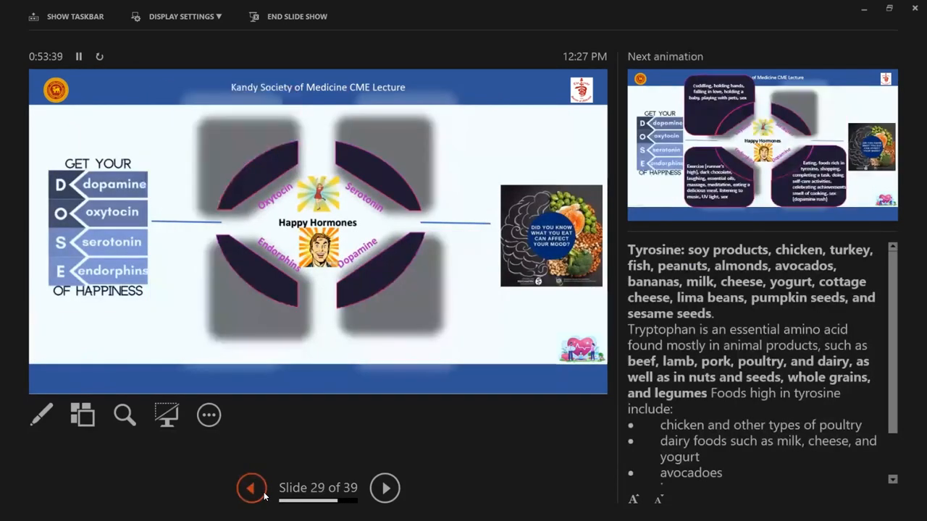
{"action": "left_click", "coordinate": [252, 487]}
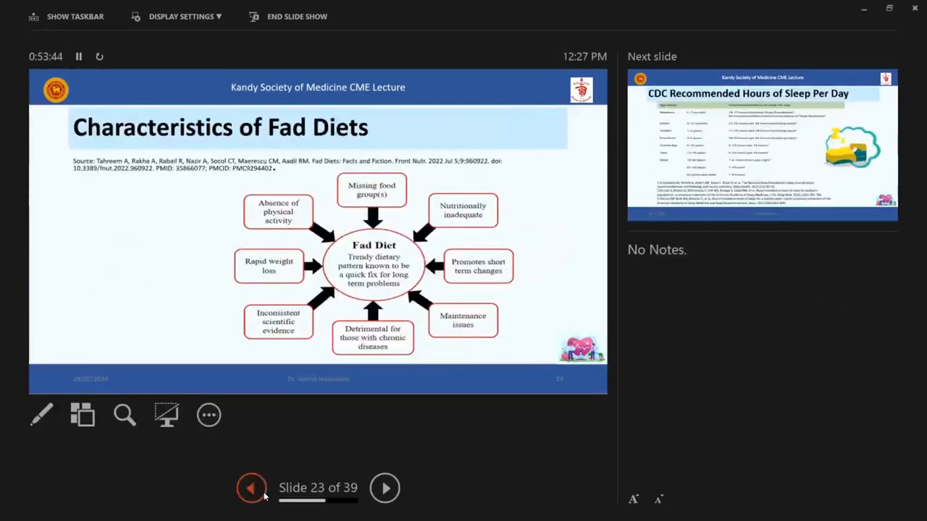
Step back past Fad Diets to slide 20, Dietary Supplements
{"action": "left_click", "coordinate": [252, 486]}
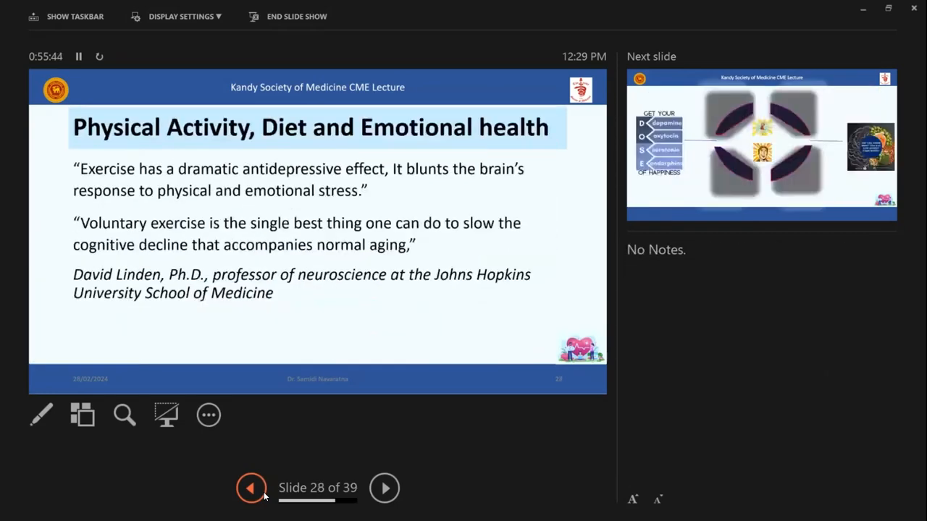
{"action": "left_click", "coordinate": [252, 487]}
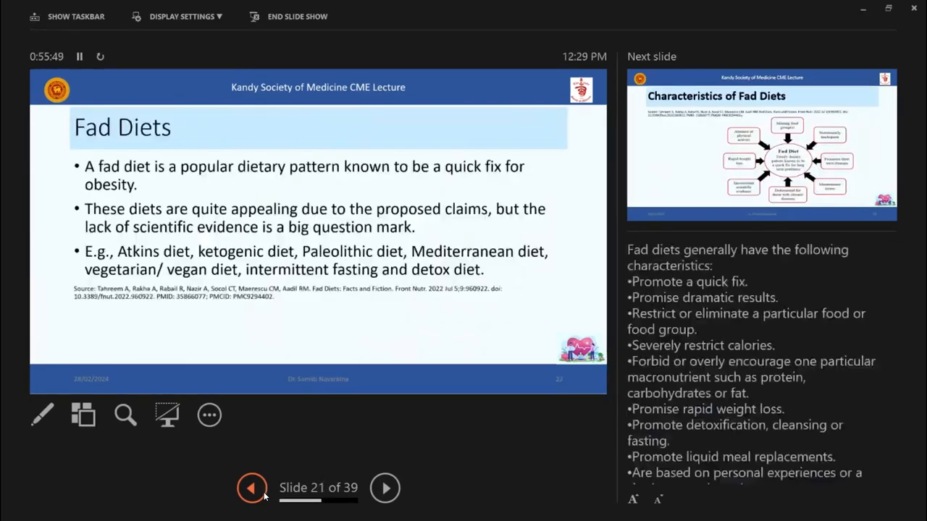
{"action": "left_click", "coordinate": [252, 486]}
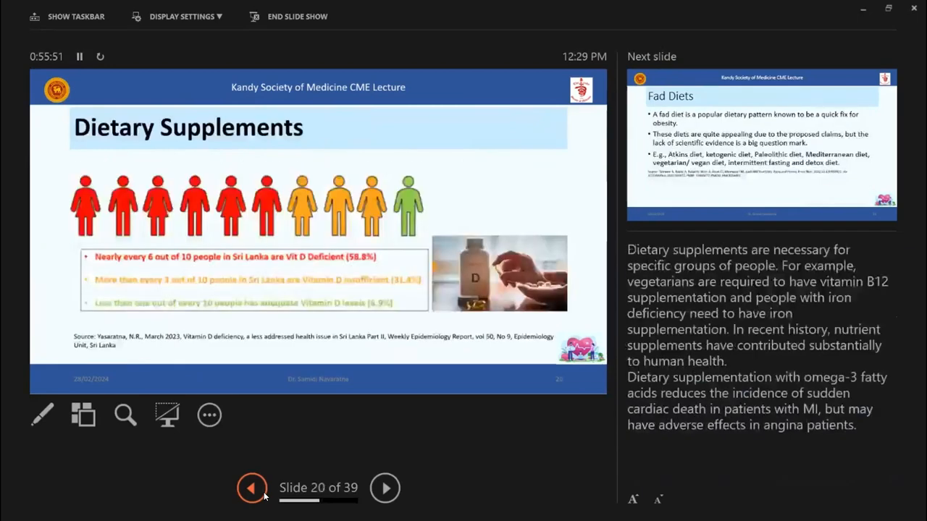